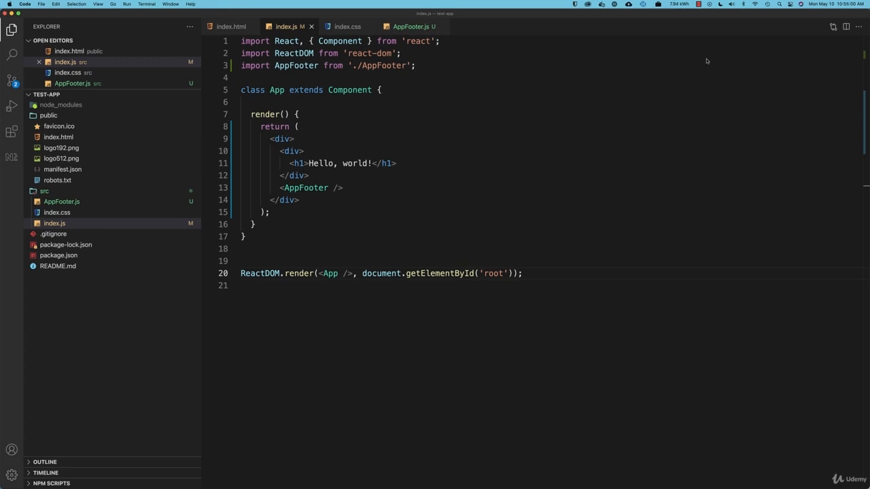
pyautogui.moveTo(611, 138)
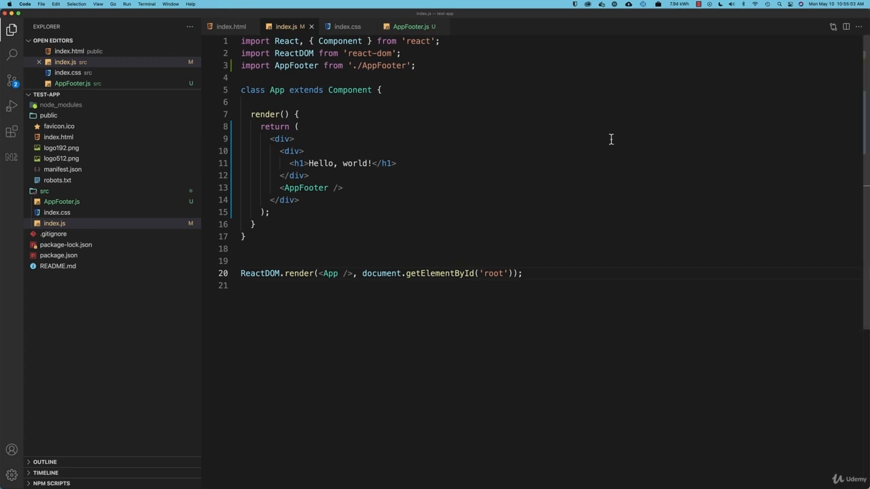
pyautogui.moveTo(550, 145)
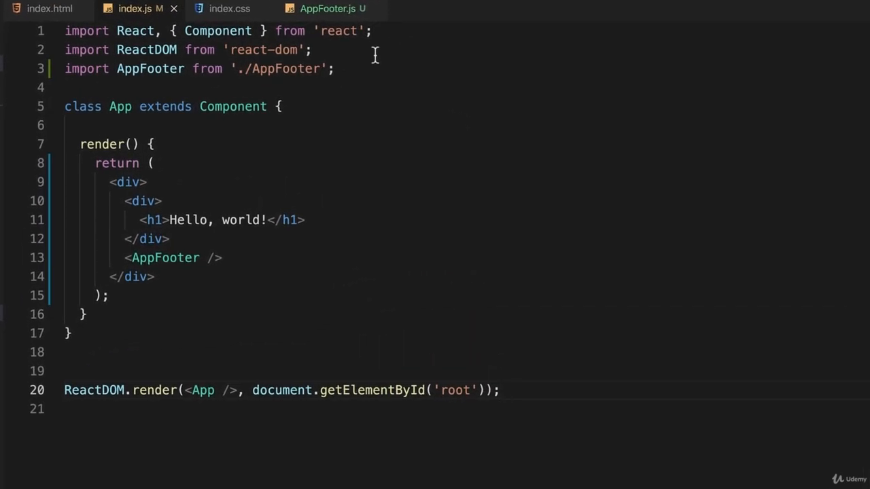
pyautogui.moveTo(286, 115)
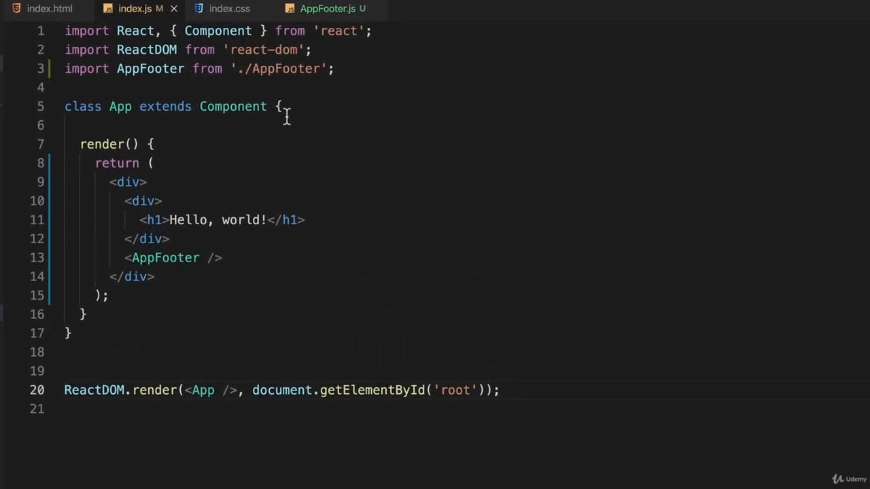
pyautogui.moveTo(205, 244)
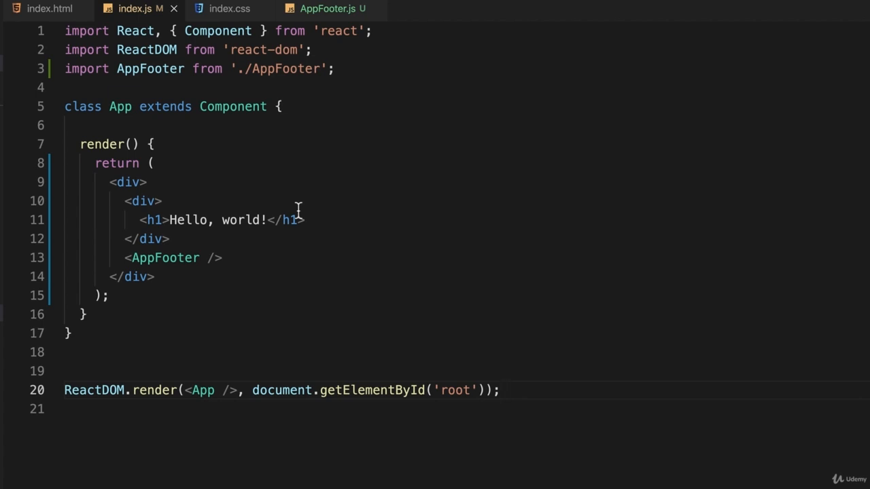
# Add class="app" to the outer div on line 9, then rename class to className
pyautogui.doubleClick(130, 182)
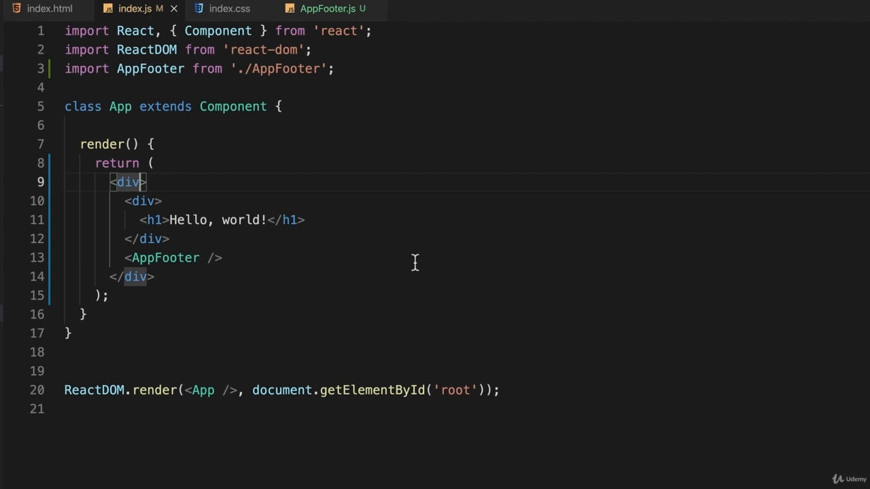
pyautogui.write('c')
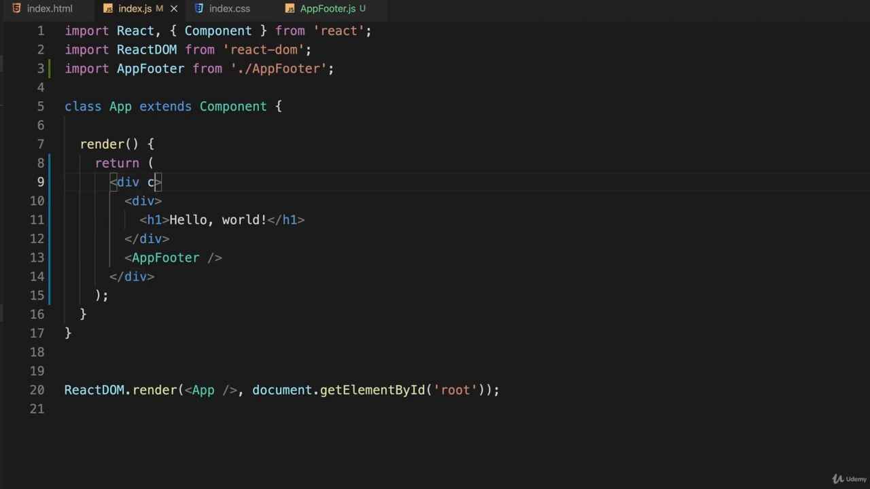
pyautogui.write('lass="ap')
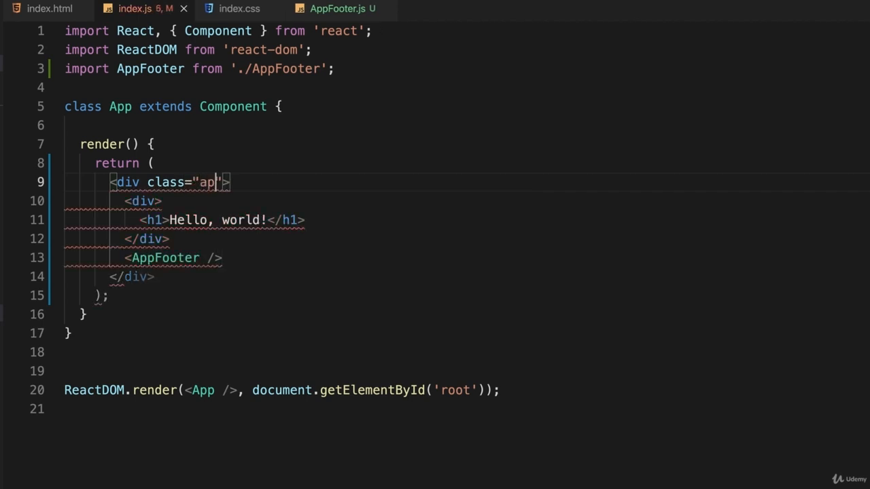
pyautogui.write('p')
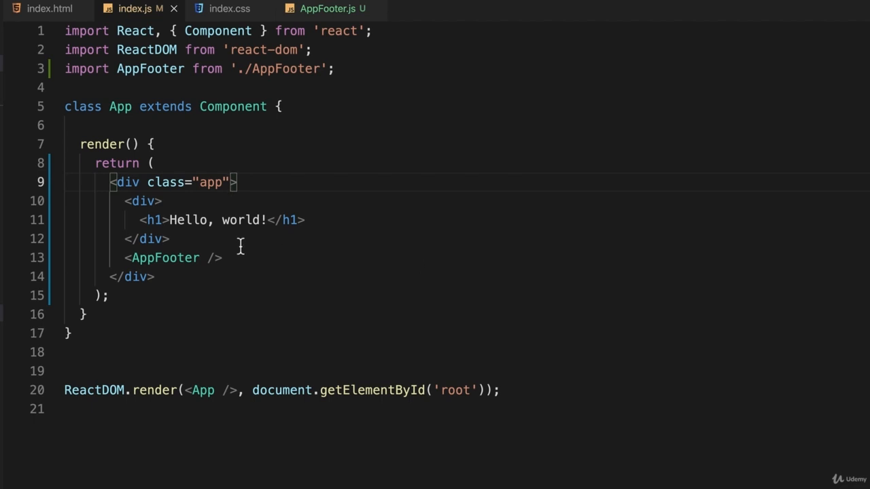
pyautogui.moveTo(187, 277)
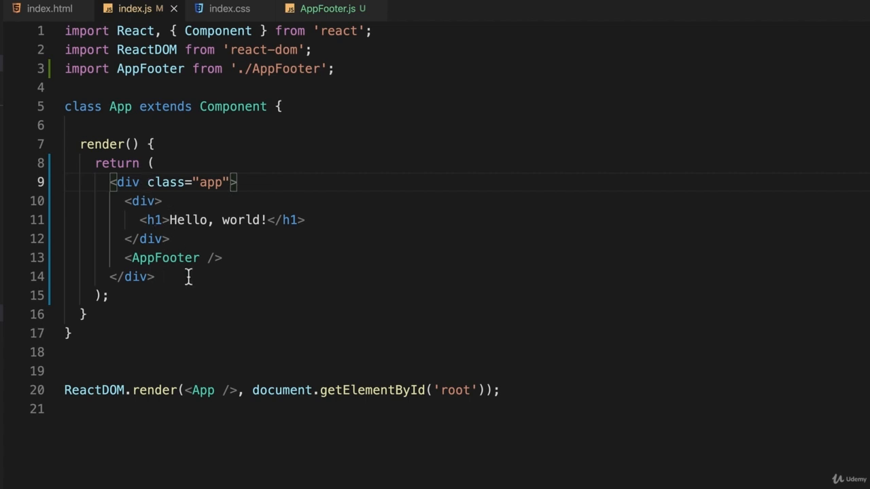
pyautogui.moveTo(201, 282)
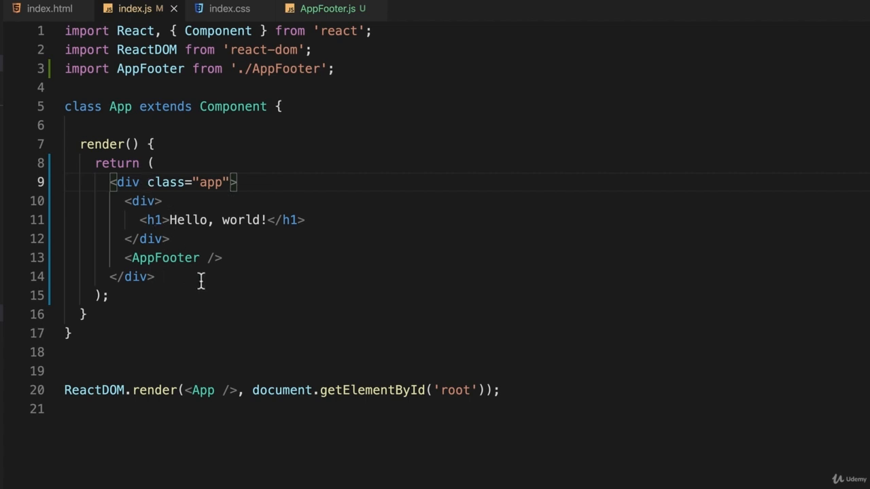
pyautogui.moveTo(170, 187)
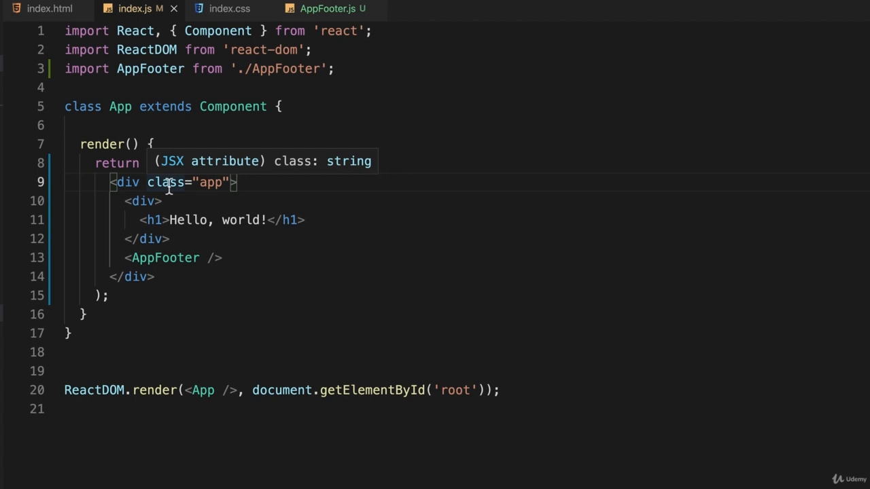
pyautogui.moveTo(132, 129)
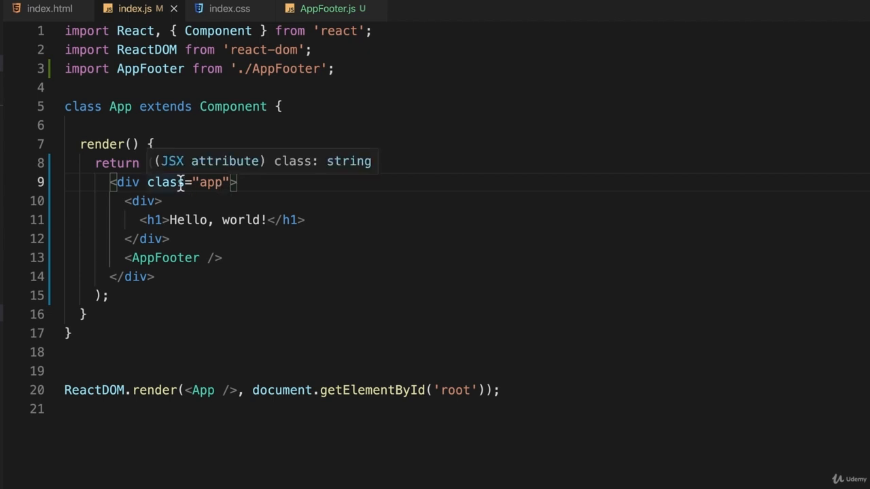
pyautogui.doubleClick(166, 182)
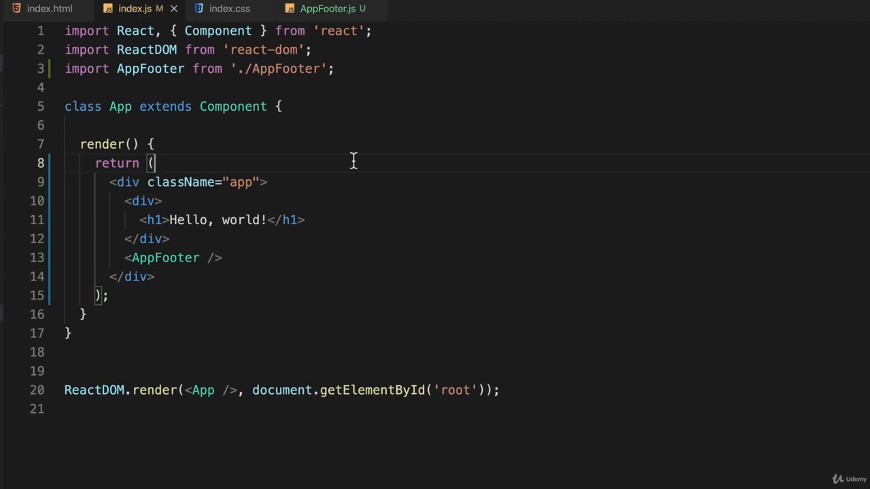
pyautogui.moveTo(332, 193)
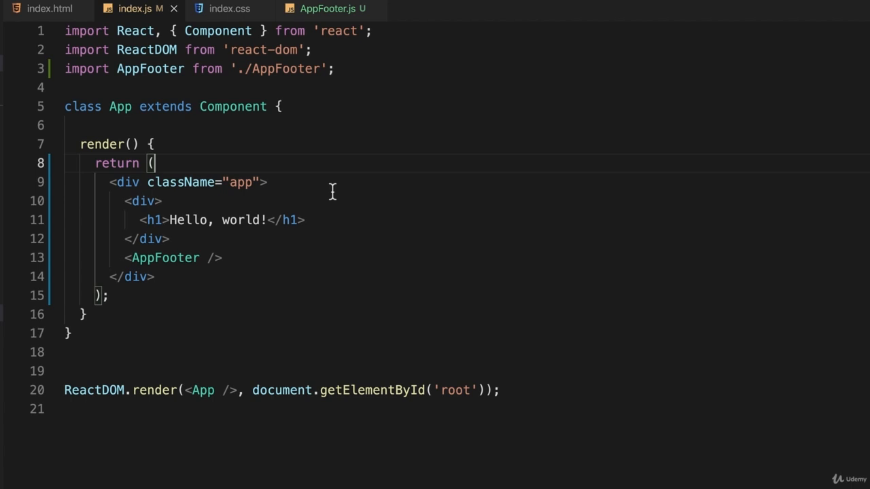
pyautogui.moveTo(156, 60)
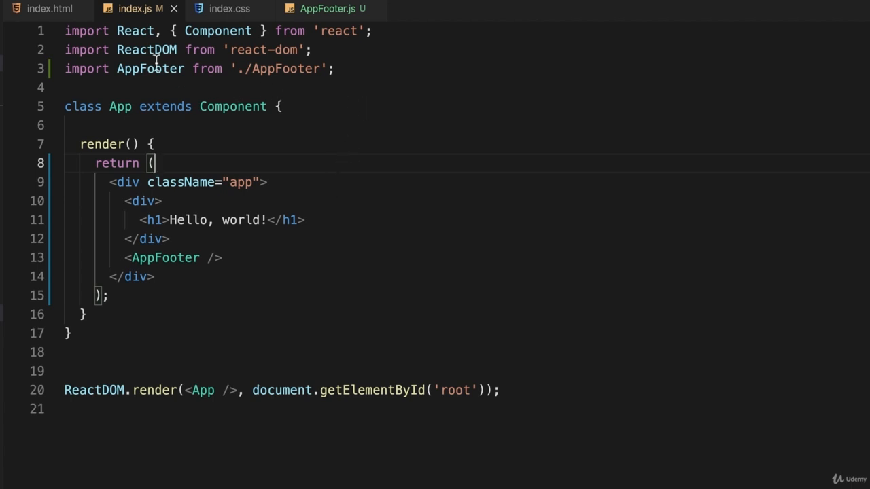
pyautogui.click(46, 9)
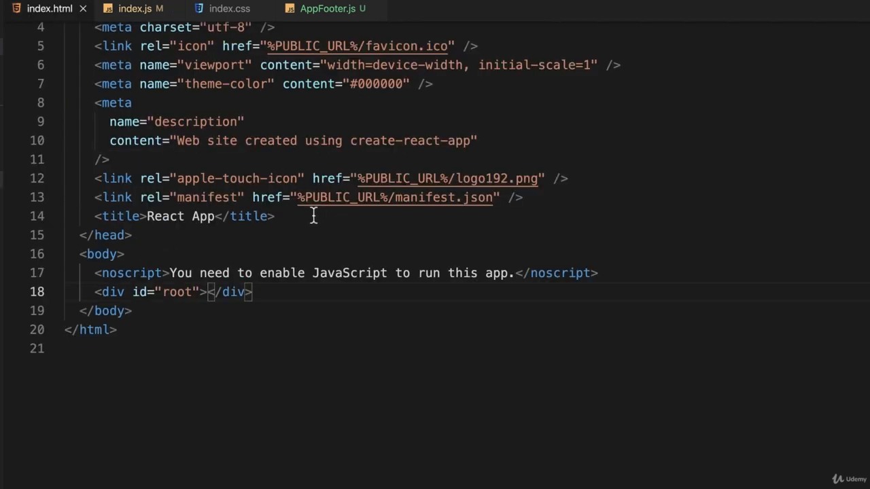
pyautogui.click(136, 10)
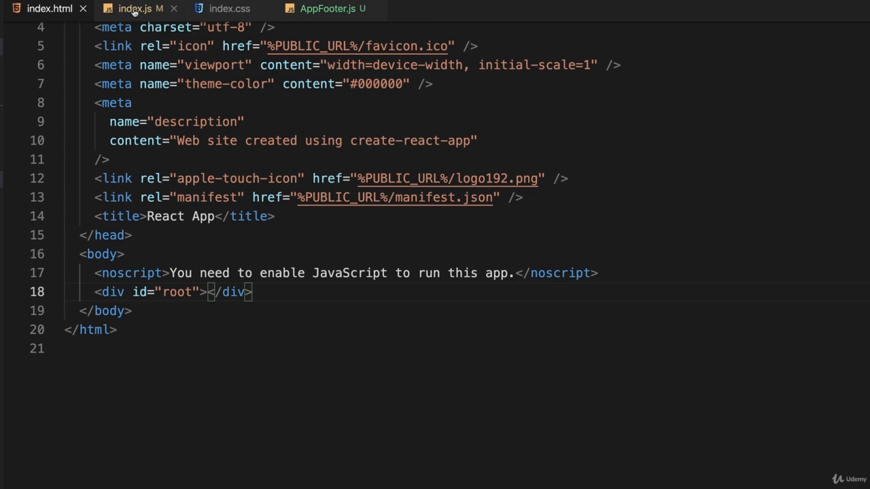
pyautogui.click(134, 8)
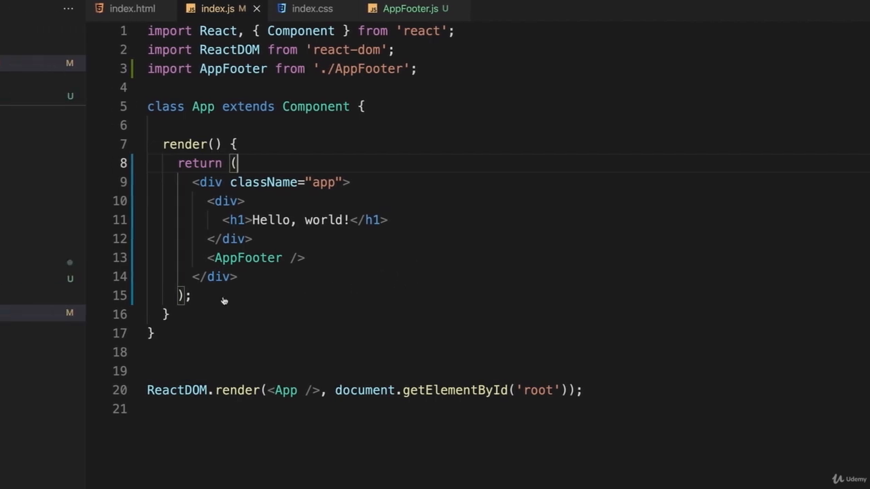
pyautogui.click(10, 21)
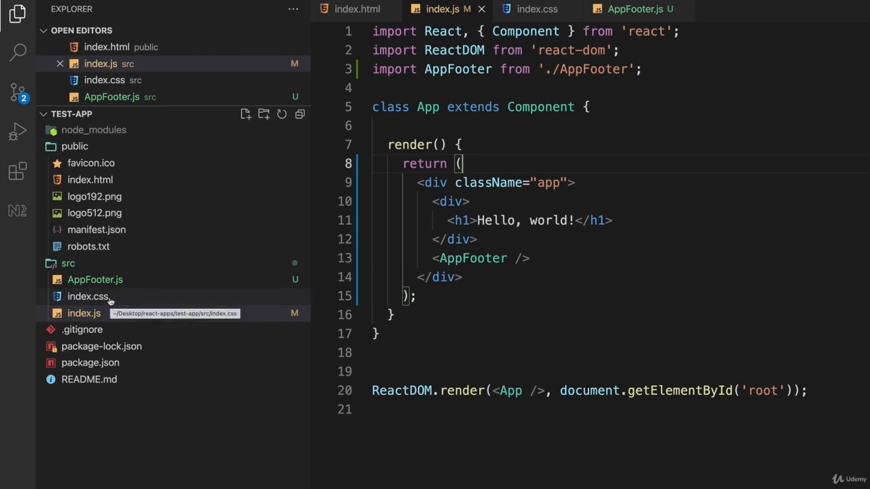
# Open index.css from the Explorer and clear its default body and code styles
pyautogui.click(82, 312)
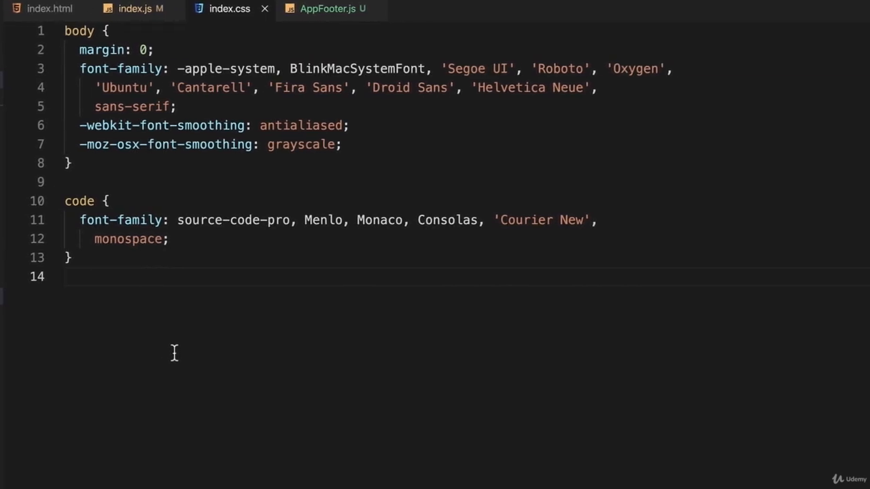
pyautogui.moveTo(165, 353)
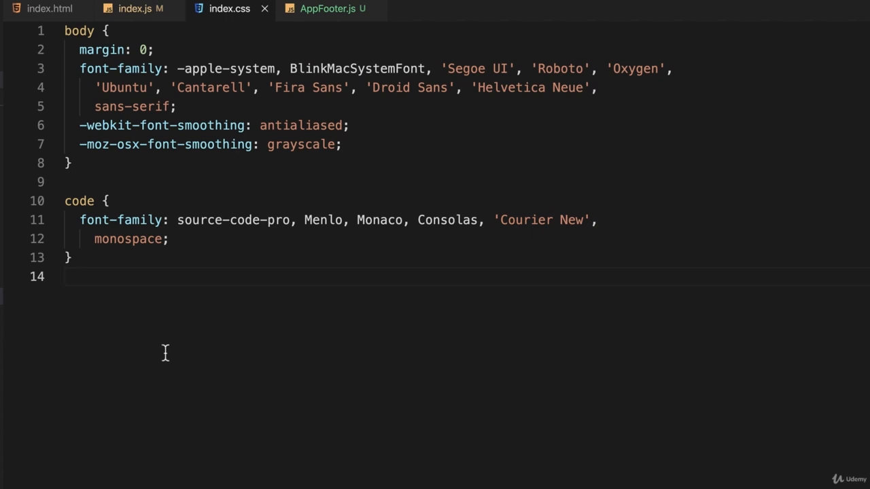
pyautogui.press('ctrl+a')
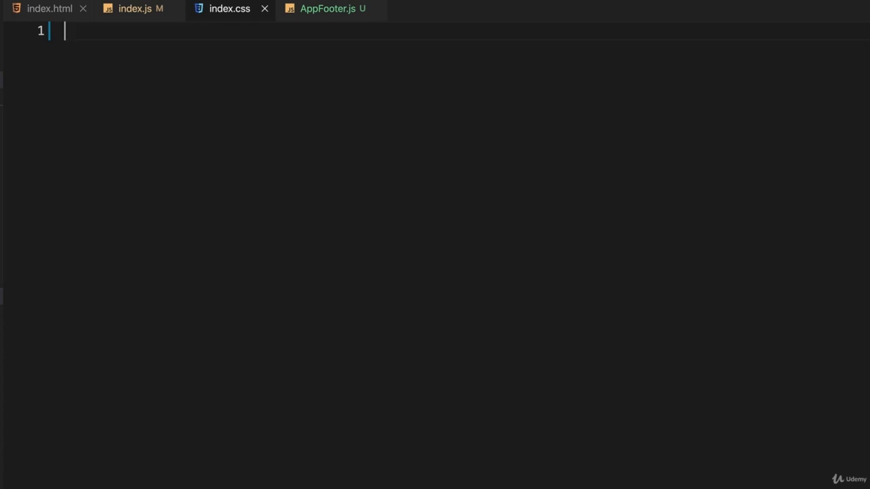
# Import the Roboto font from Google Fonts at the top of index.css
pyautogui.write("@import url('https://fonts.googleapis.com/css2?family=Roboto:ital,wght@0,100;0,300;1,100;1,300&display=swap")
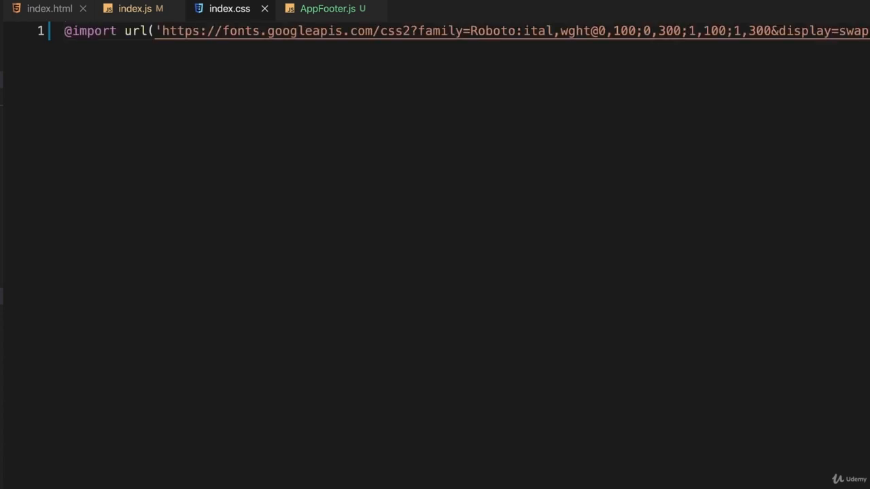
pyautogui.press('Enter')
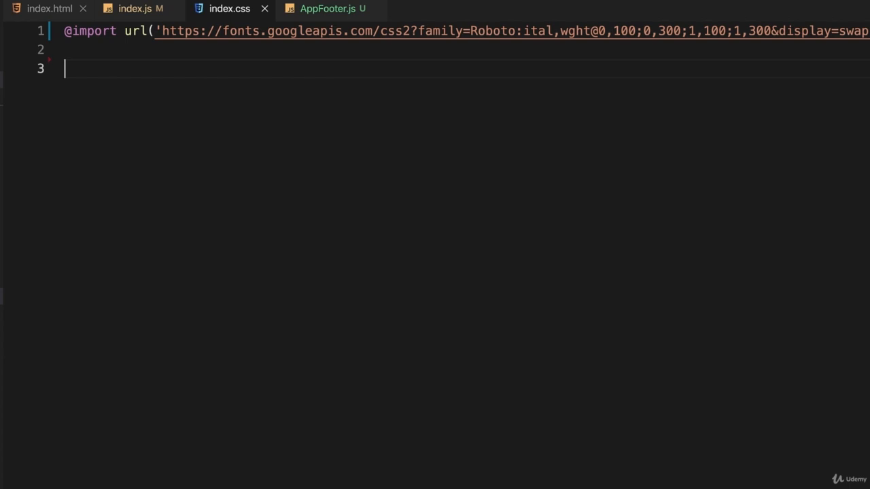
# Style .app with max-width 80%, margin 0 auto and font-family Roboto
pyautogui.write('.app {')
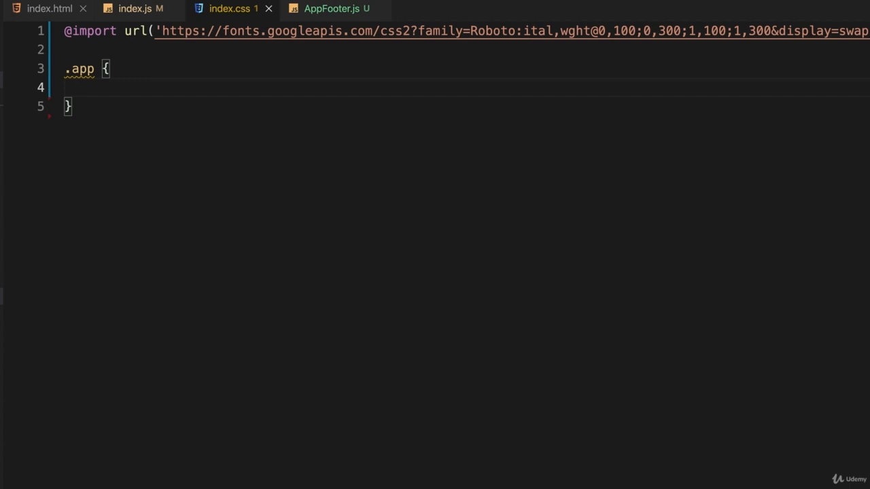
pyautogui.write('max-width: 80')
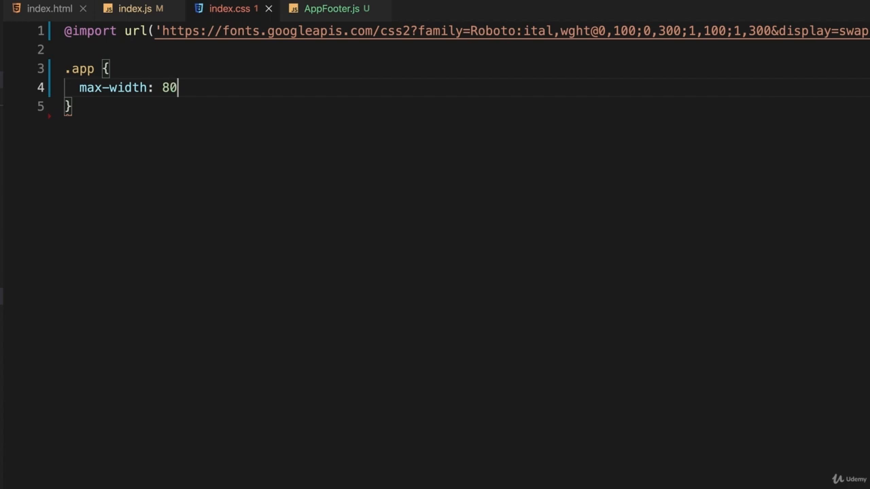
pyautogui.write('%;')
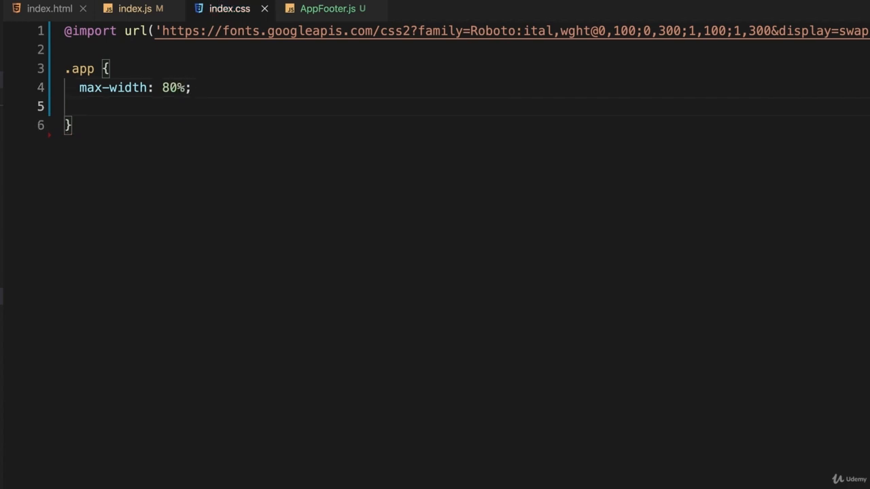
pyautogui.write('marin: 0 aut')
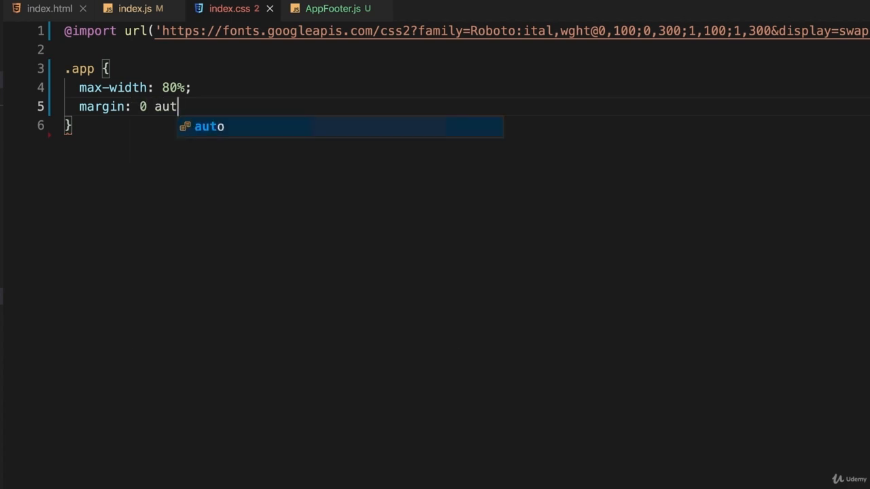
pyautogui.press('Enter')
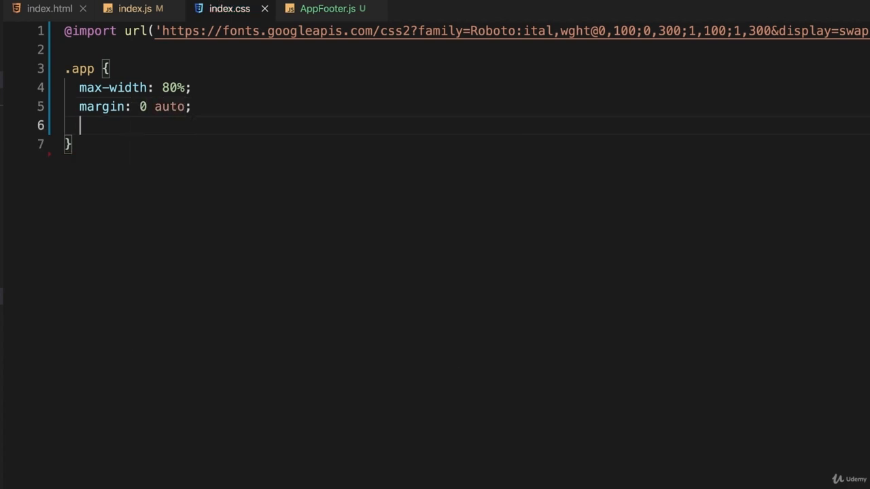
pyautogui.write("font-family: 'Robo';")
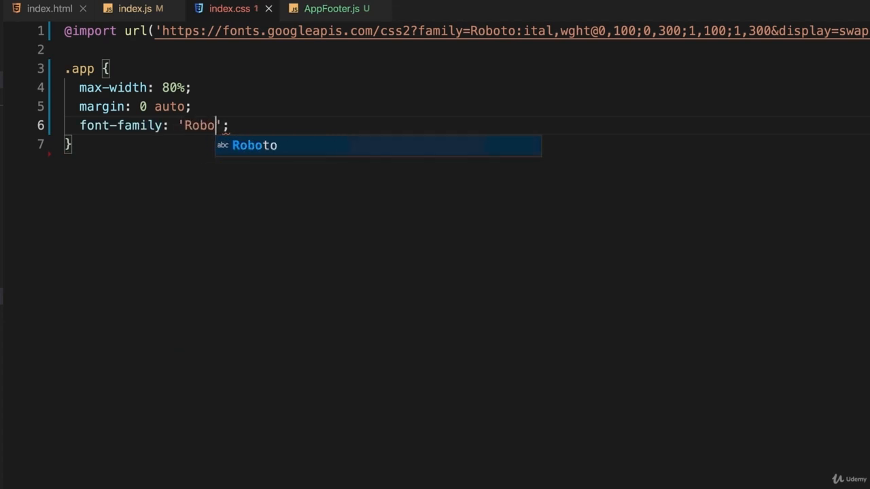
pyautogui.press('Tab')
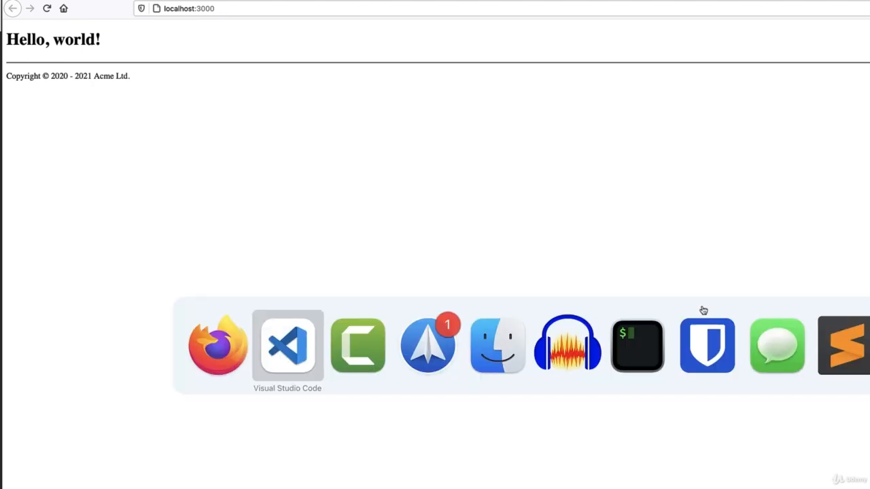
pyautogui.click(287, 348)
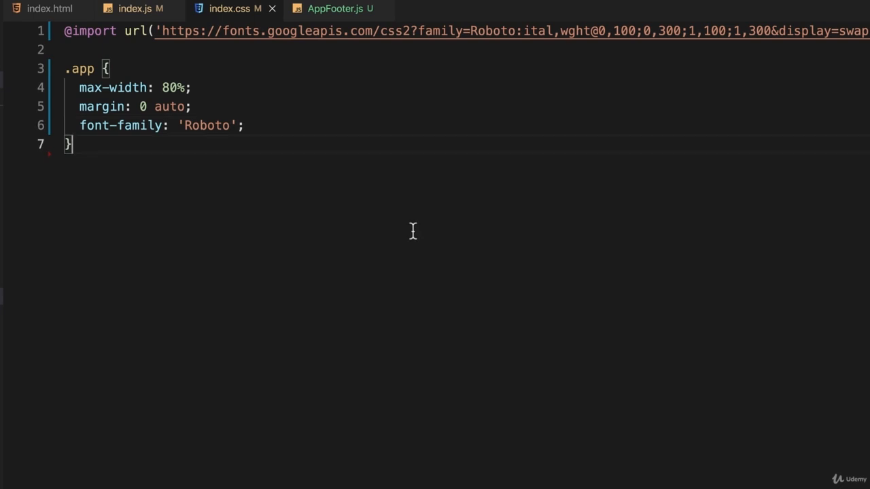
pyautogui.moveTo(136, 12)
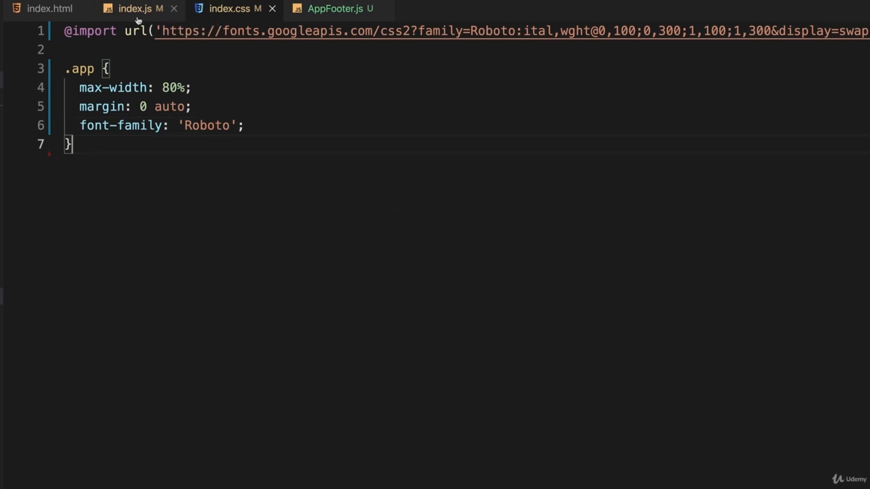
# Add import './index.css'; in index.js below the AppFooter import
pyautogui.click(136, 11)
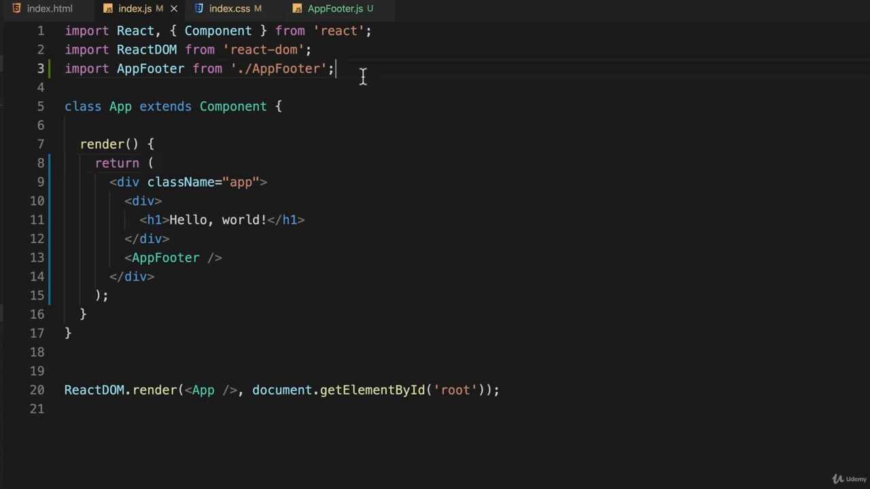
pyautogui.press('Enter')
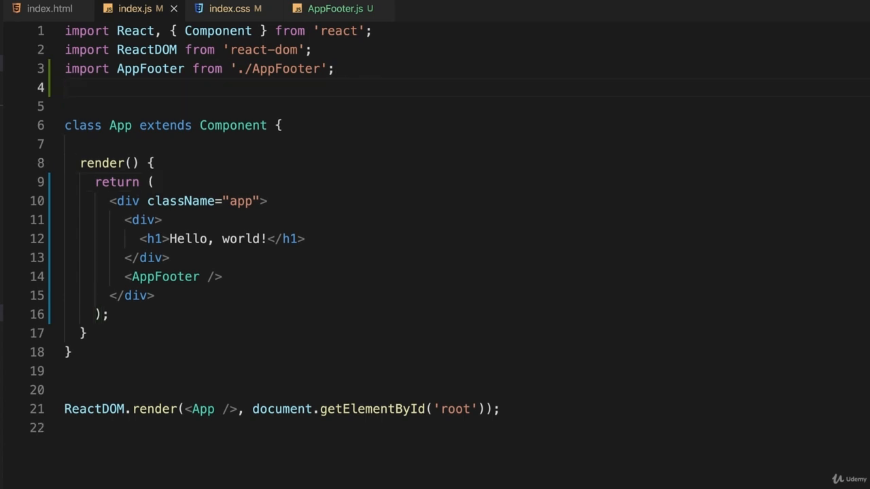
pyautogui.write('import')
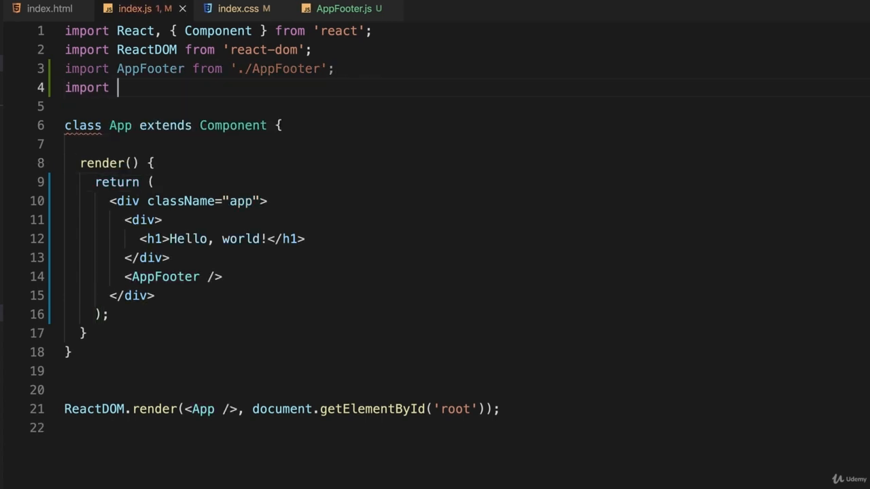
pyautogui.write("'./'")
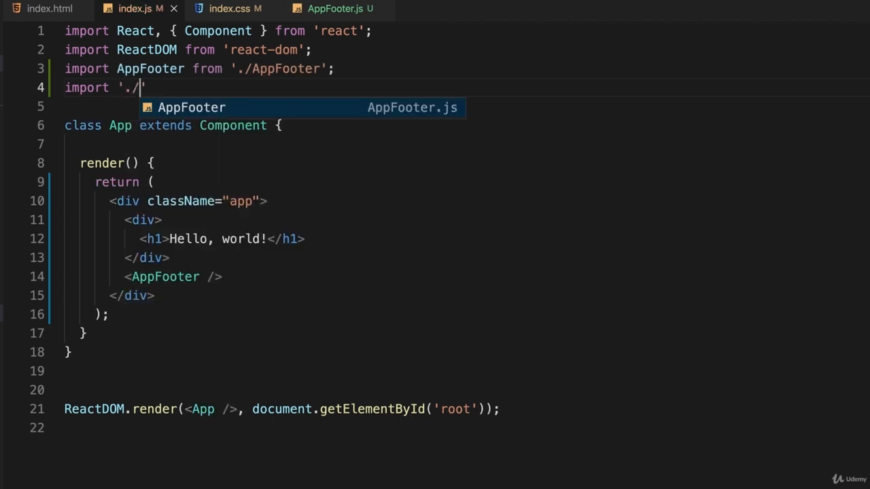
pyautogui.write('in')
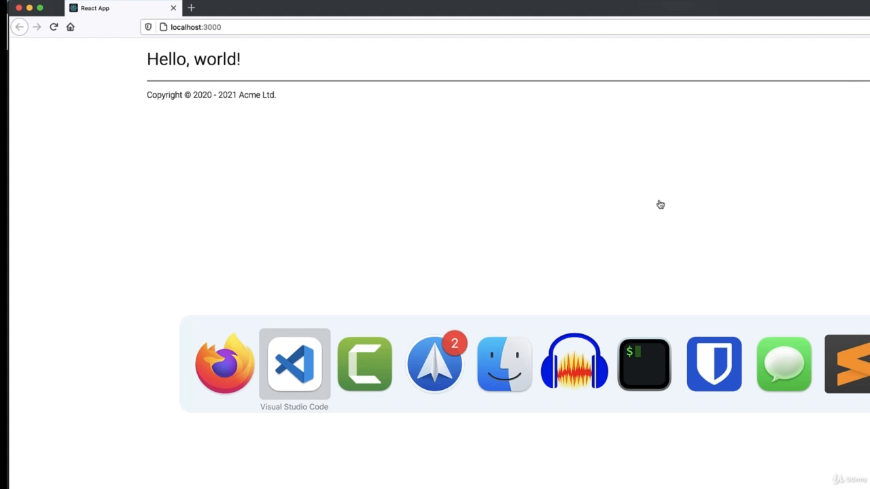
# Create AppFooter.css in the src folder via New File and start editing it
pyautogui.click(293, 364)
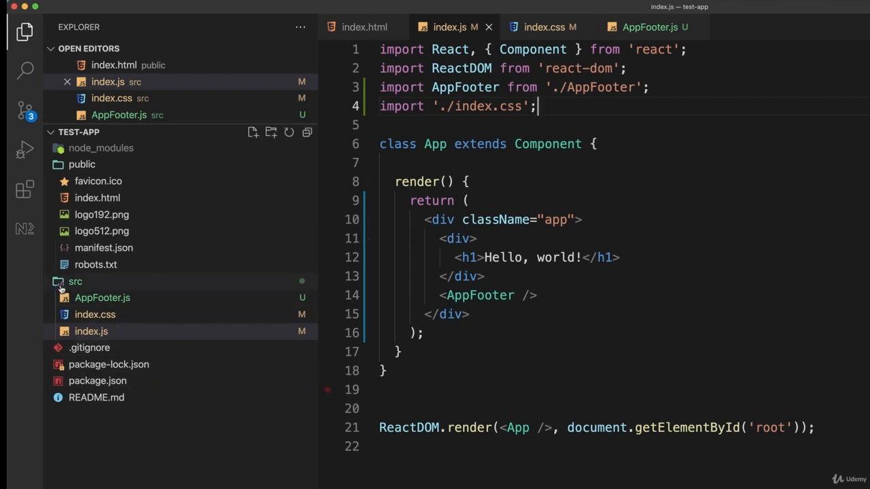
pyautogui.rightClick(69, 282)
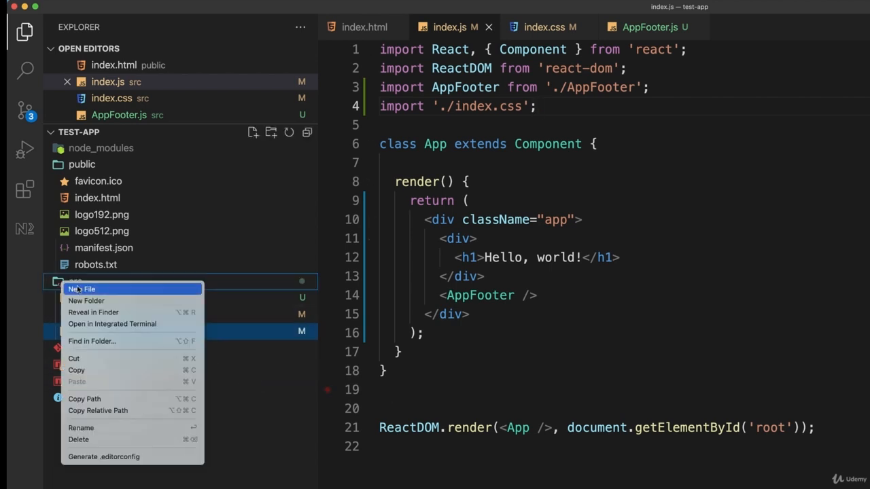
pyautogui.click(80, 288)
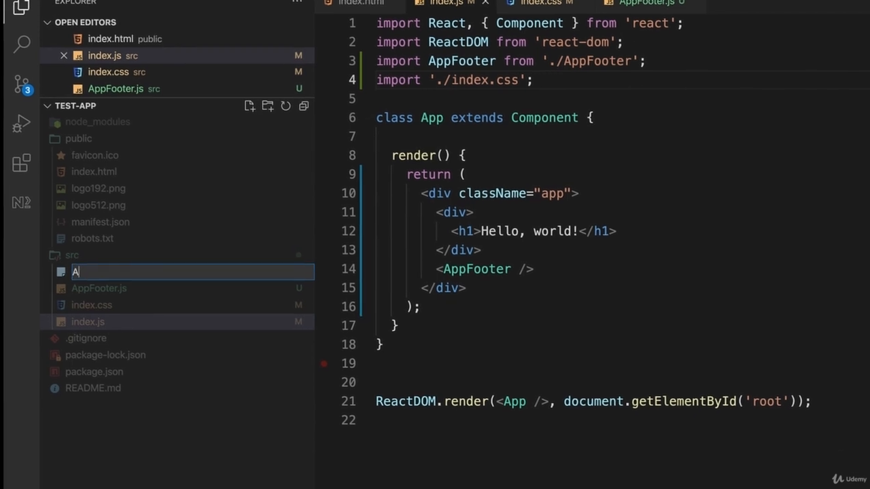
pyautogui.write('AppFooter')
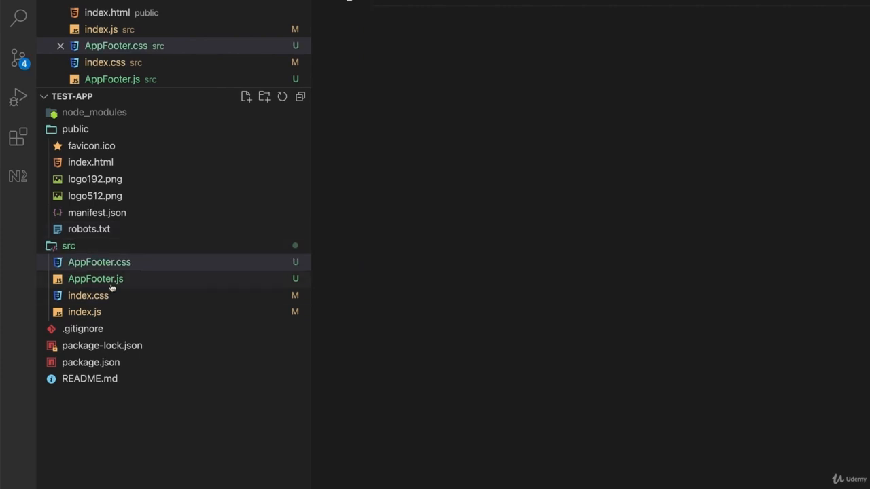
pyautogui.moveTo(123, 262)
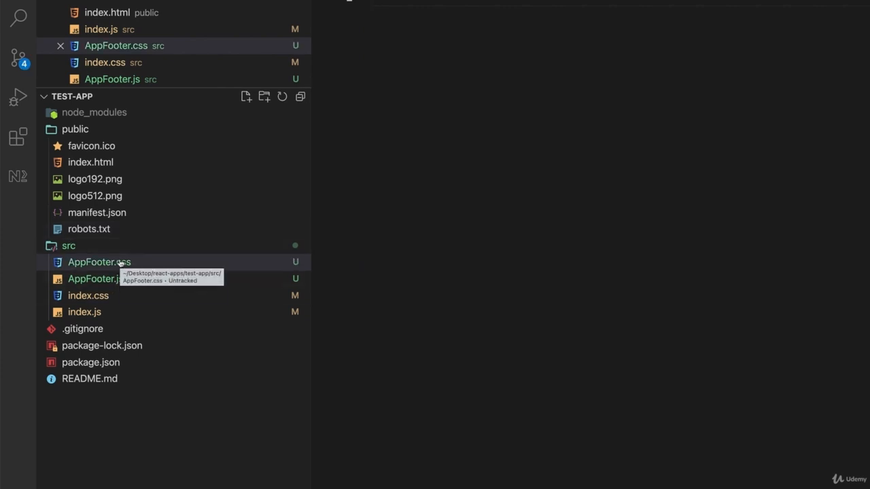
pyautogui.moveTo(136, 264)
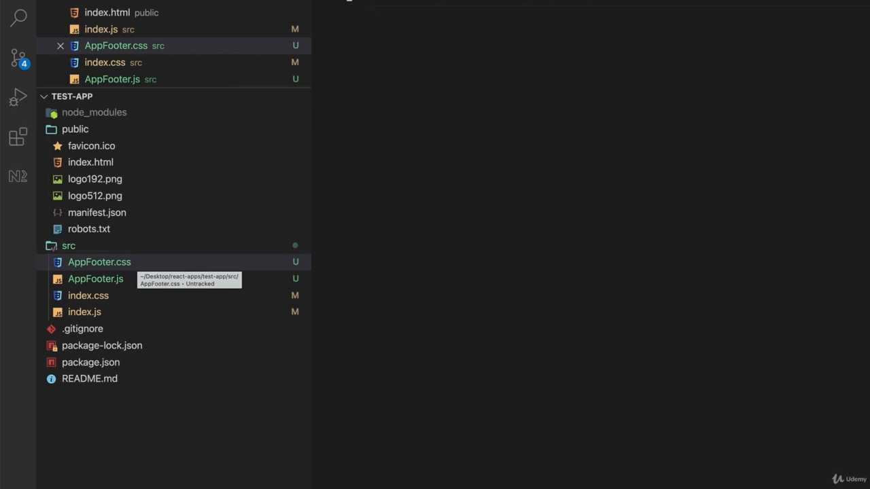
pyautogui.click(99, 261)
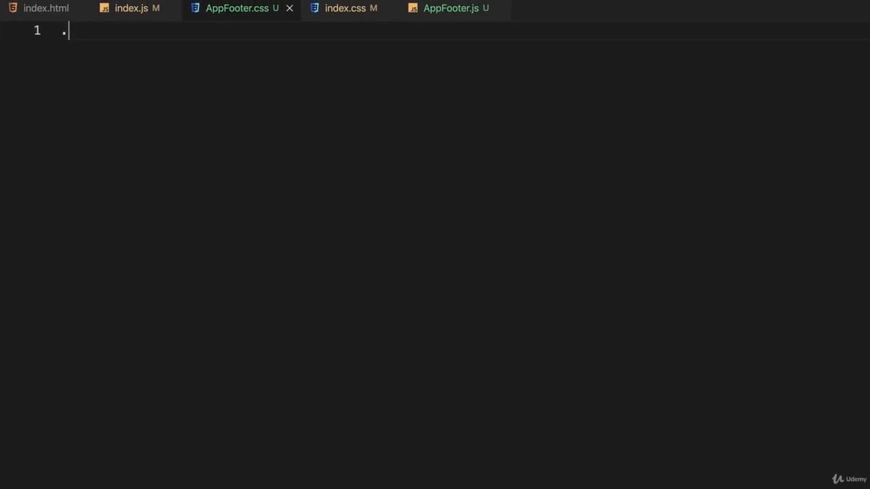
# Write a .footer rule with text-align center, color darkgray and font-size 0.8em
pyautogui.write('footer')
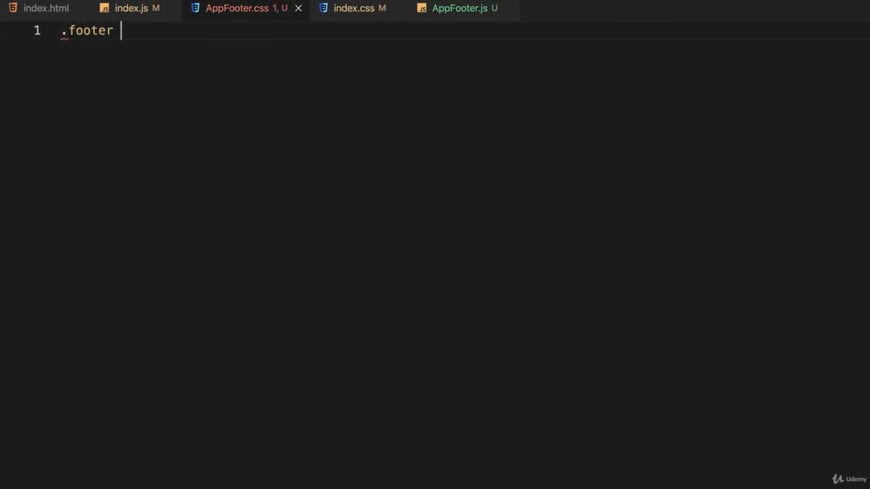
pyautogui.write('{')
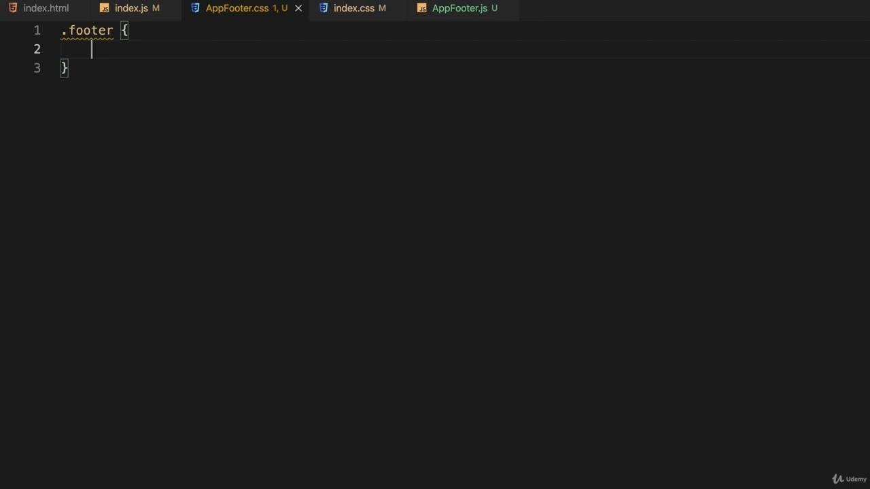
pyautogui.write('text-align: center;')
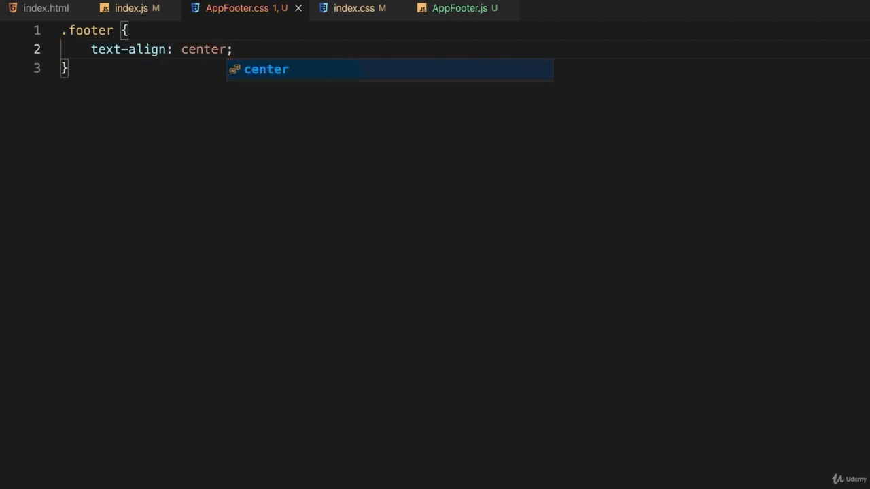
pyautogui.write('color: darkgray;')
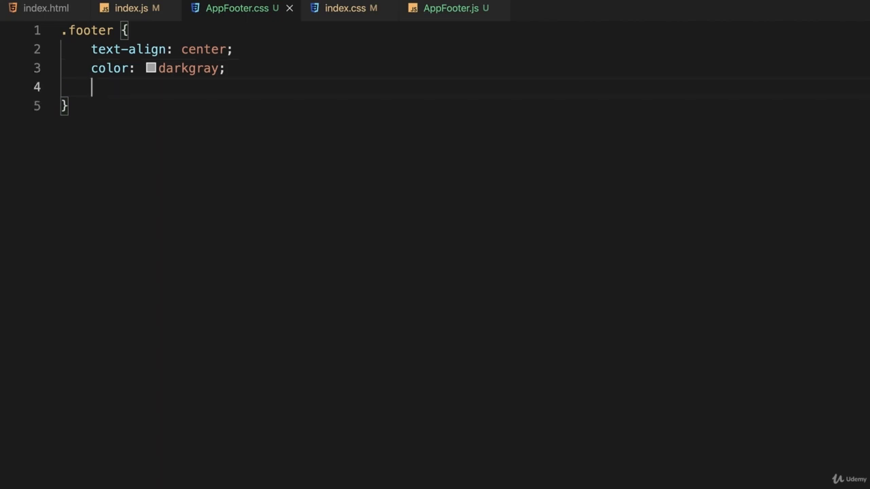
pyautogui.write('font-size:')
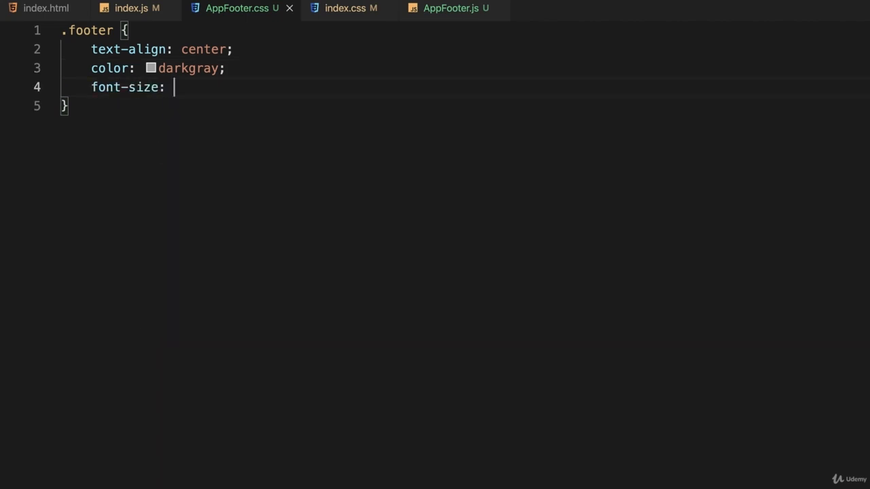
pyautogui.write('0.8')
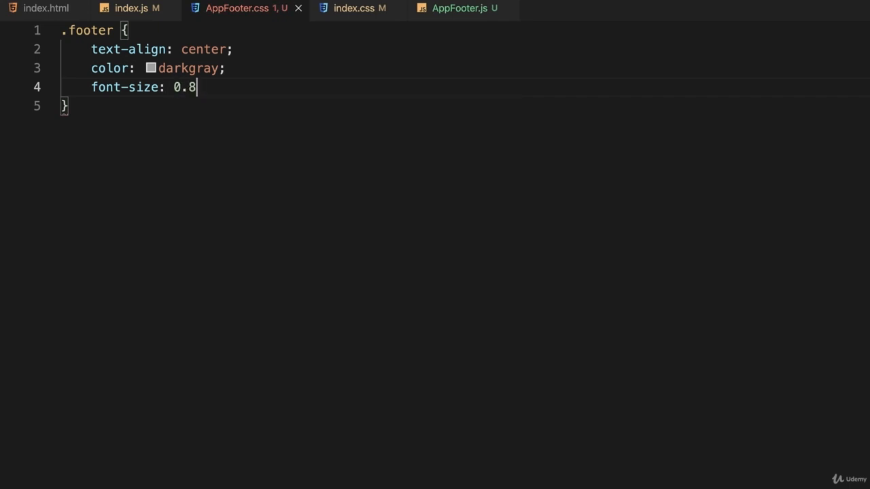
pyautogui.write('em;')
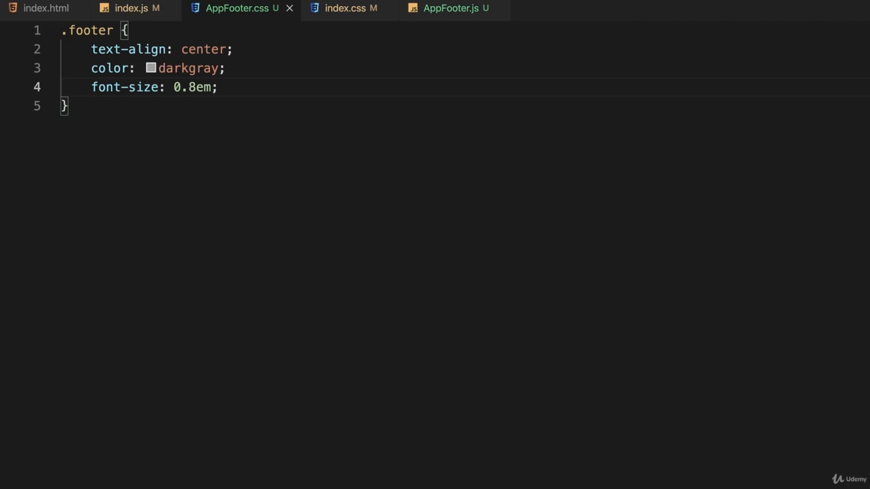
pyautogui.click(447, 9)
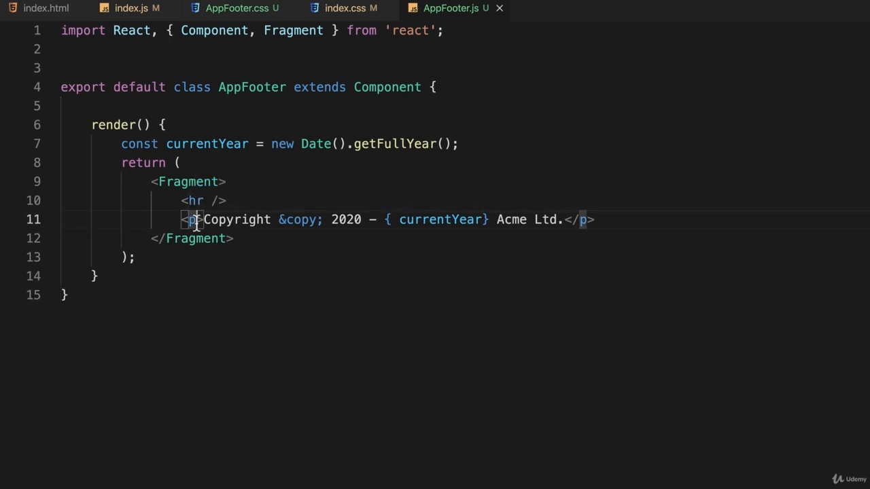
# Add className="footer" to the copyright <p> tag in AppFooter.js
pyautogui.write('class')
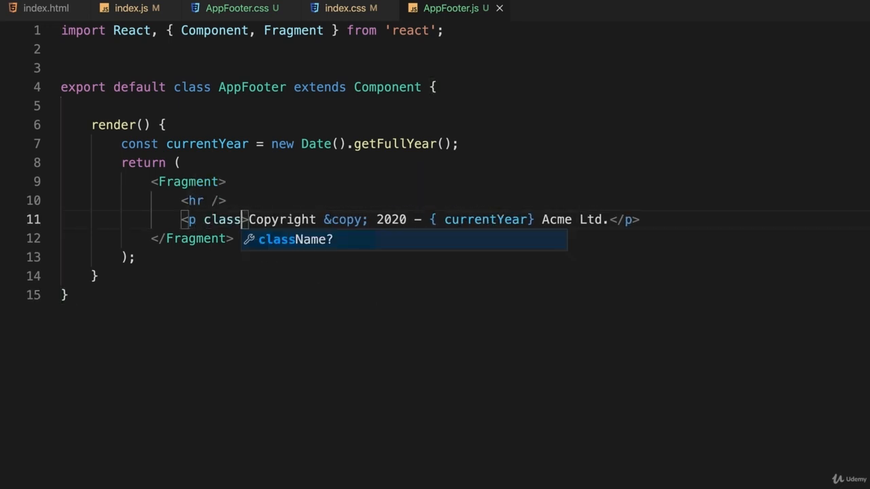
pyautogui.press('Tab')
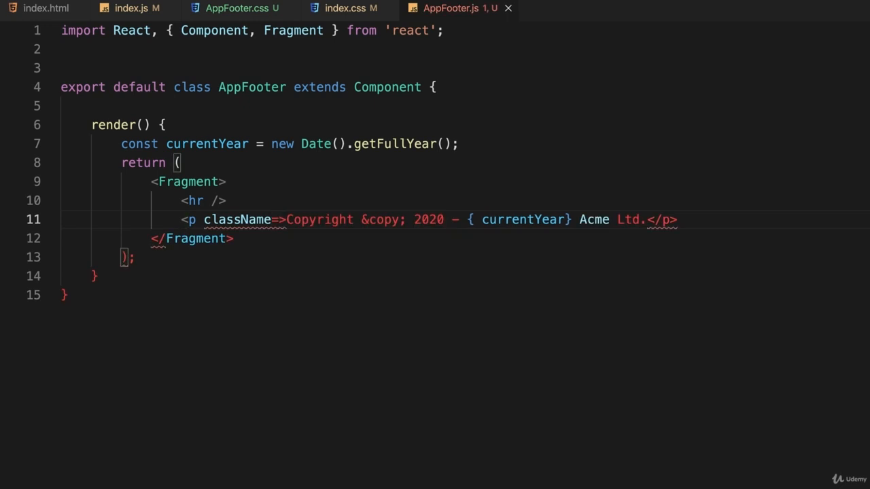
pyautogui.write('"foo"')
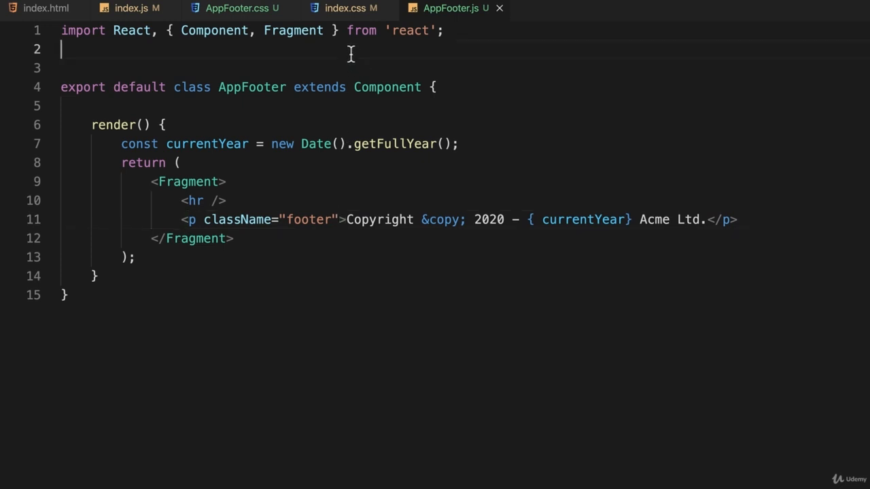
# Add import './AppFooter.css'; on line 2 of AppFooter.js and save
pyautogui.write("import '")
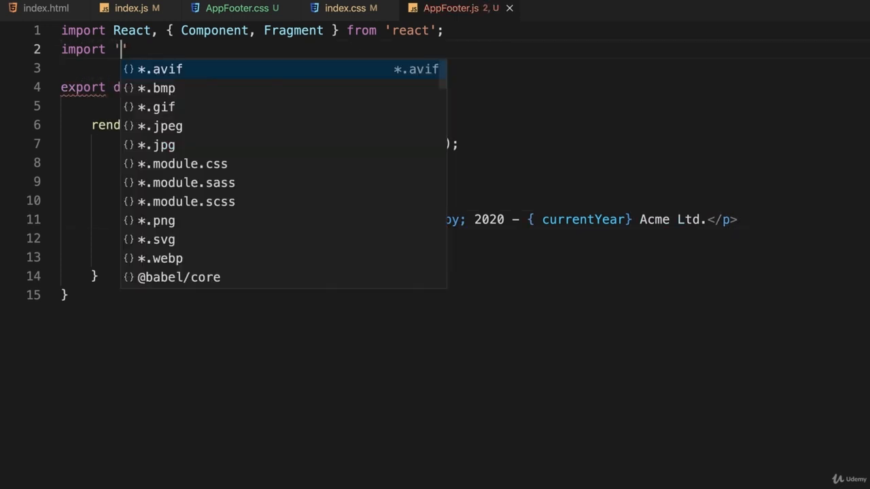
pyautogui.write('./AppF')
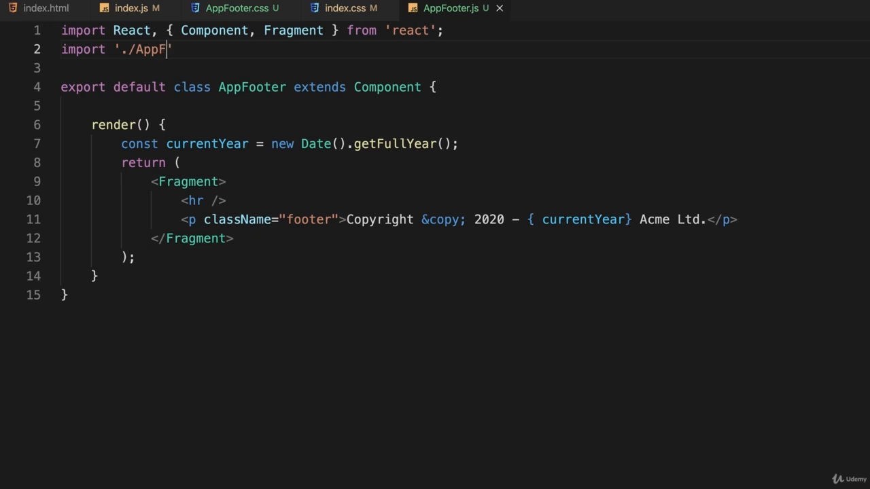
pyautogui.write('ooter.')
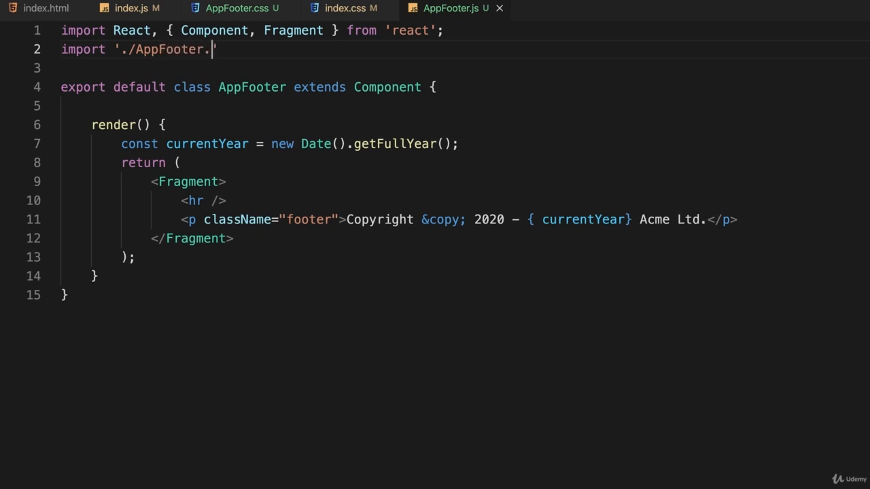
pyautogui.write("css'")
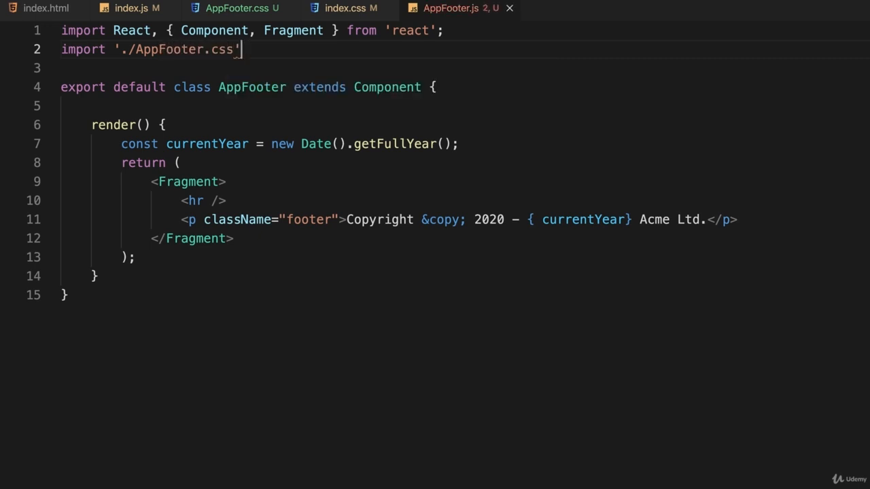
pyautogui.write(';')
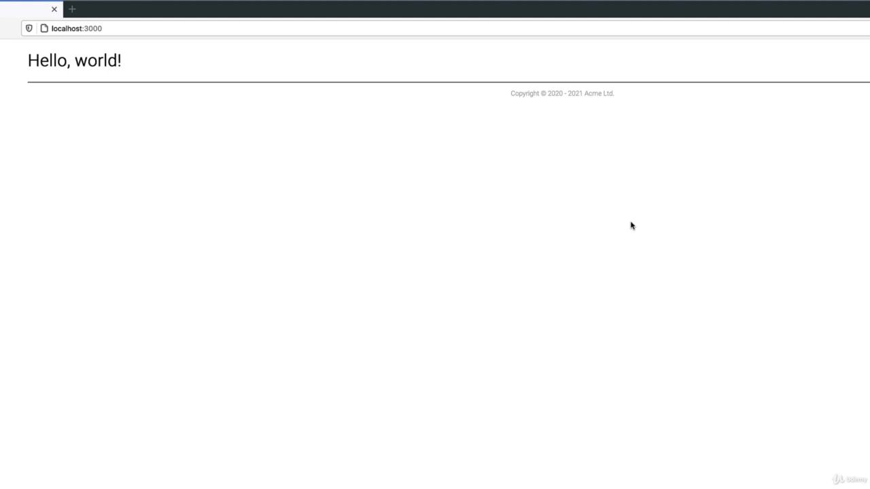
pyautogui.moveTo(601, 109)
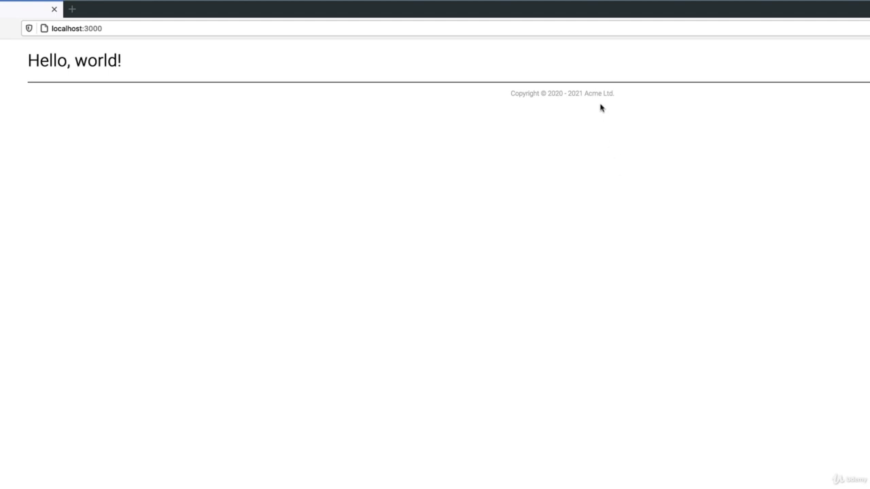
pyautogui.moveTo(596, 134)
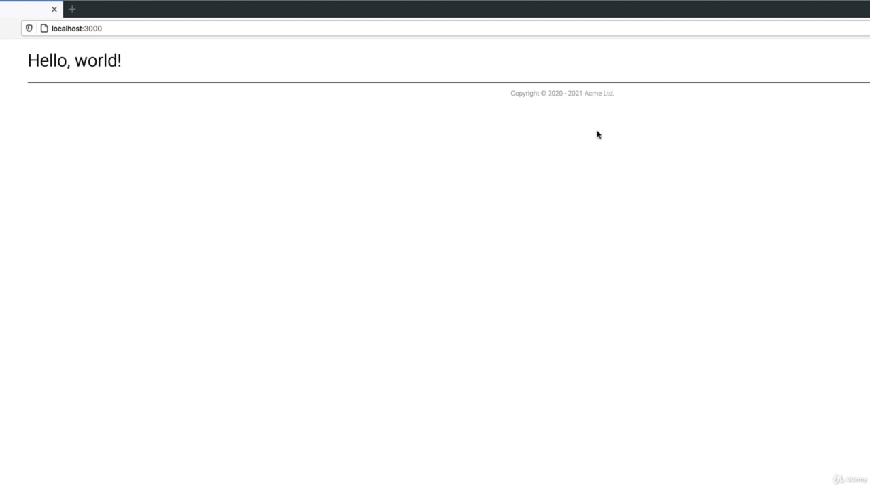